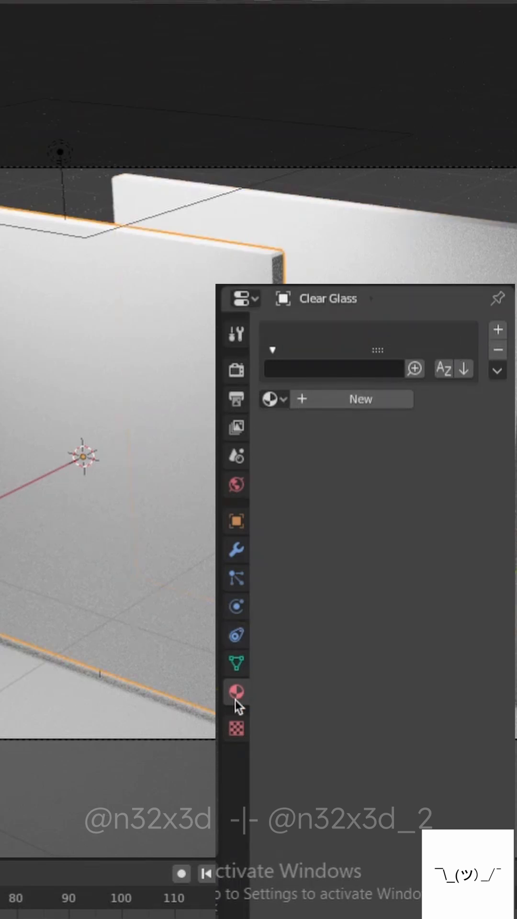
{"action": "mouse_move", "coordinate": [235, 692]}
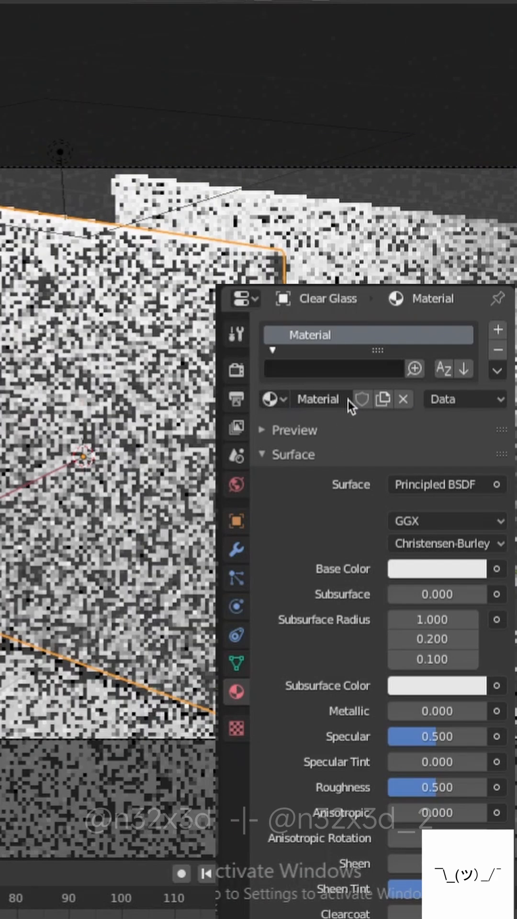
{"action": "double_click", "coordinate": [318, 399]}
{"action": "type", "text": "Clear Glass"}
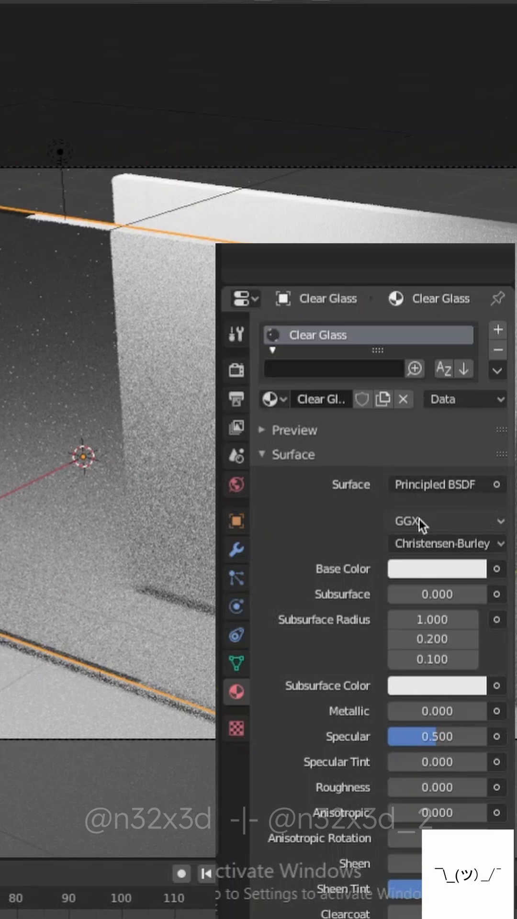
Open the Clear Glass Base Color picker, showing neutral white at value 0.906
{"action": "left_click", "coordinate": [436, 568]}
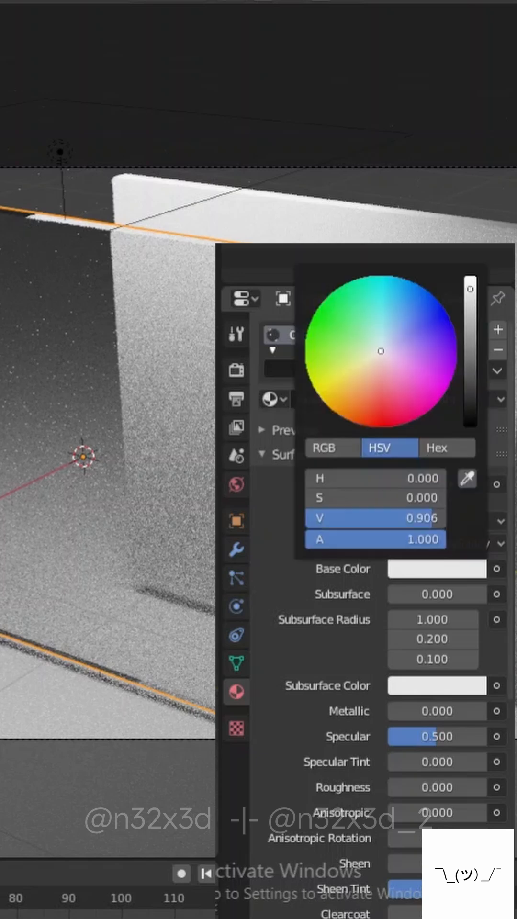